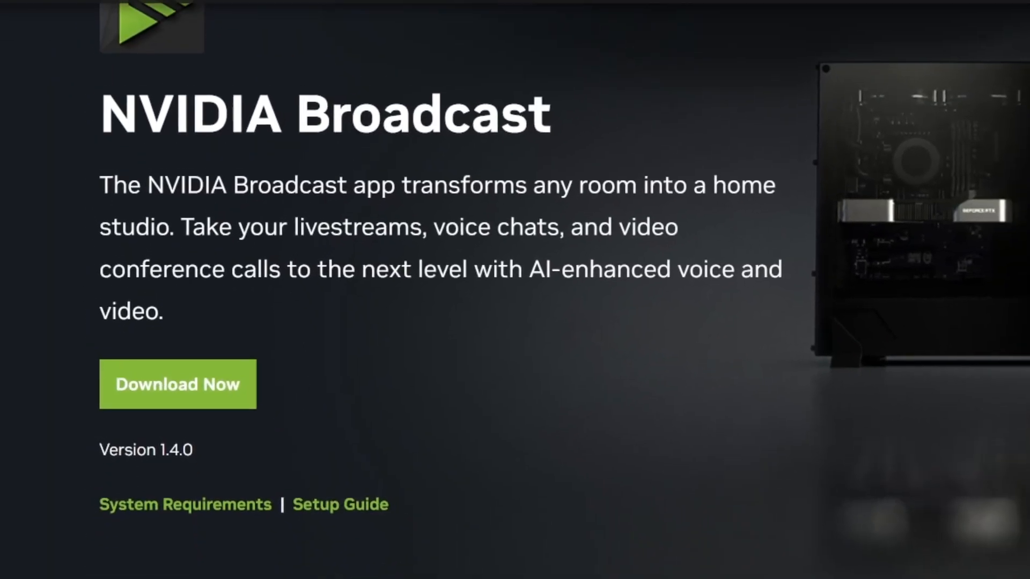
Start the NVIDIA Broadcast installer download and move to the system requirements section
click(177, 384)
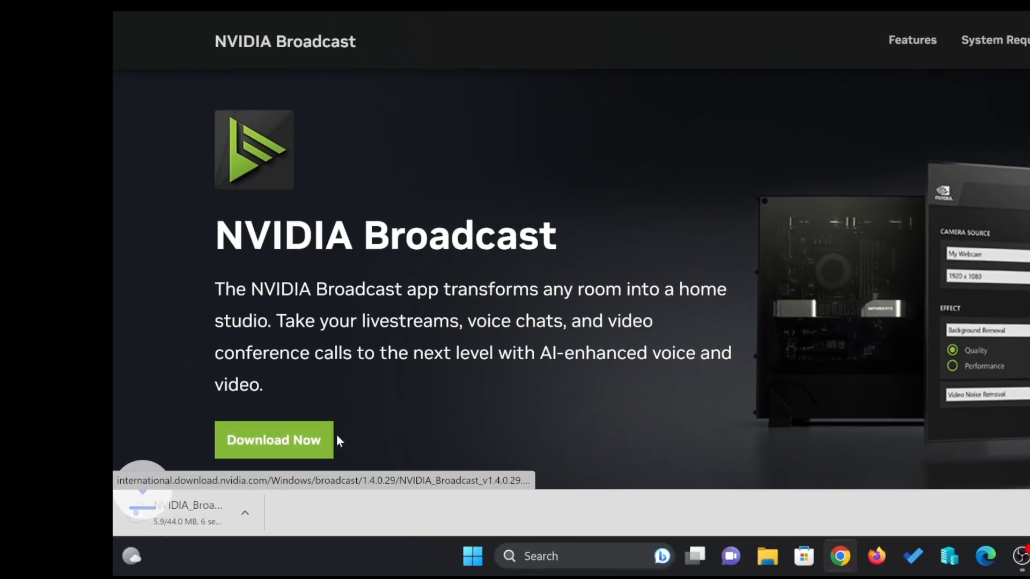
scroll(down, 3)
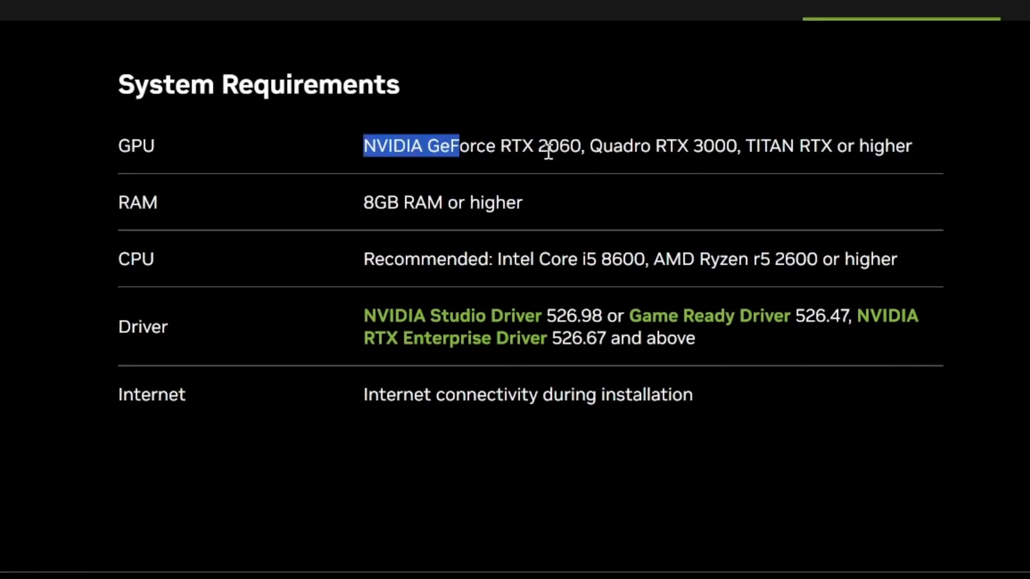
Highlight the GPU requirement text: GeForce RTX 2060 or higher
drag(453, 146, 893, 152)
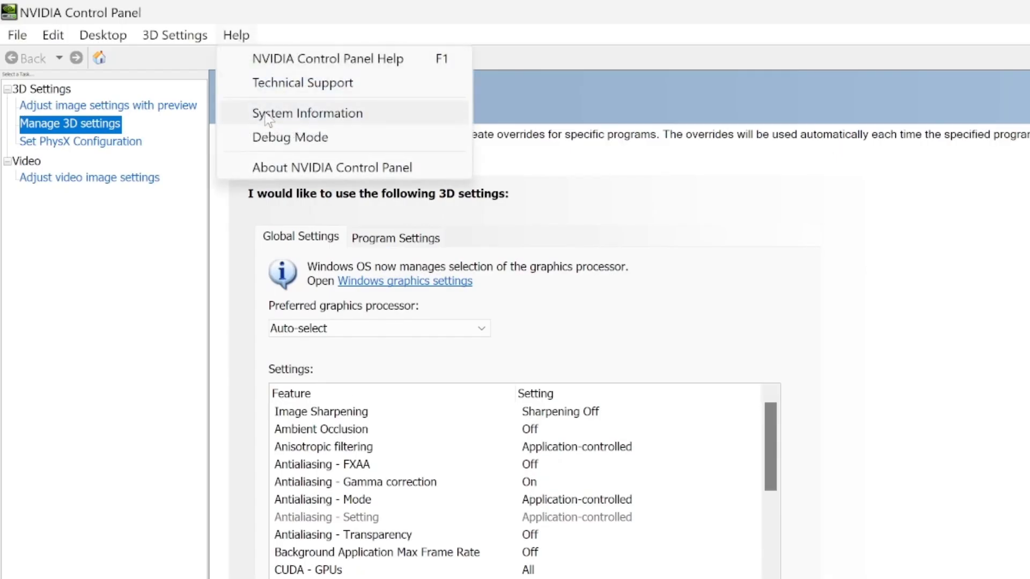
View System Information showing driver 532.03 for the RTX 3070 Ti, then close it
click(307, 112)
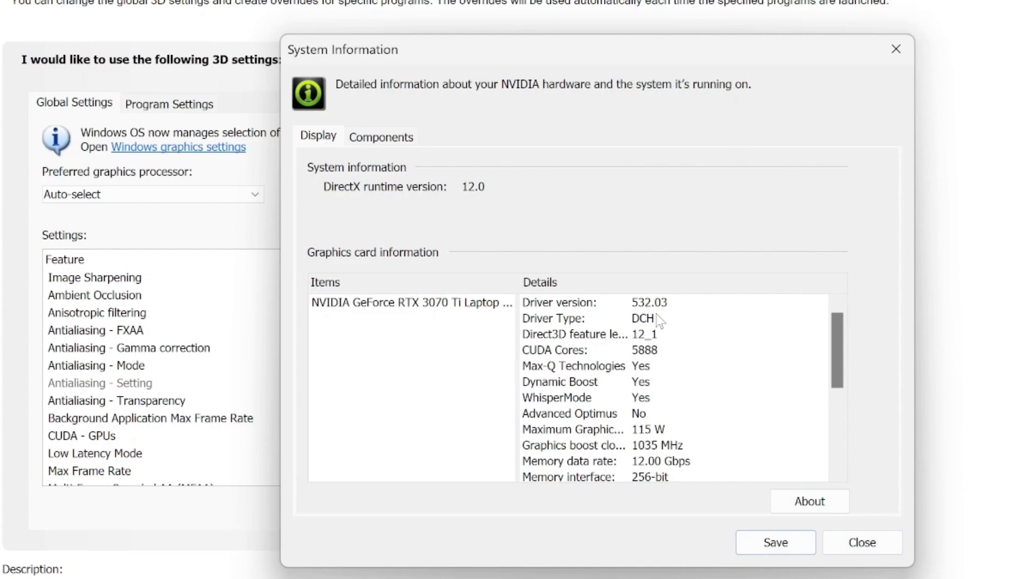
click(862, 542)
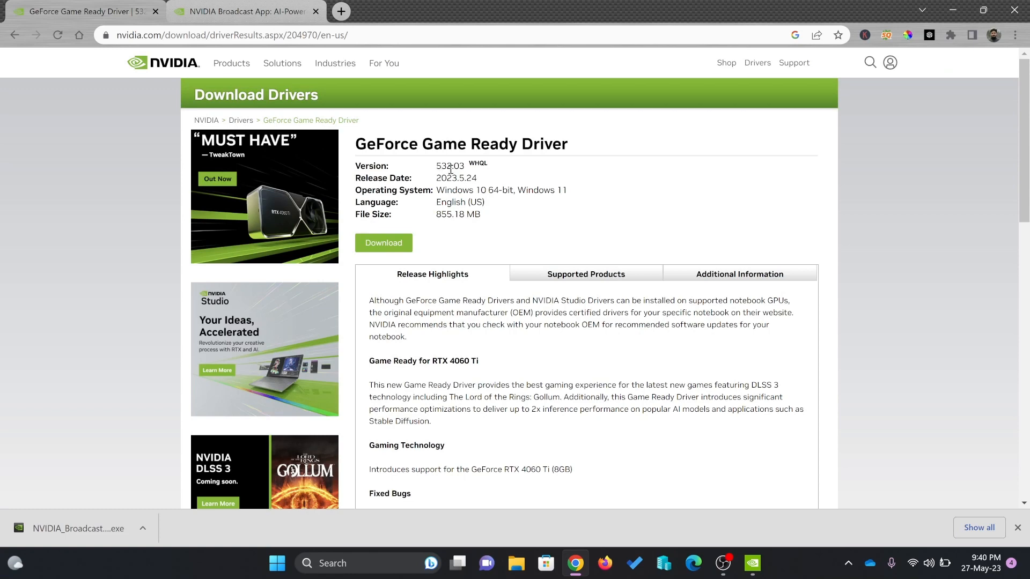
mouse_move(761, 548)
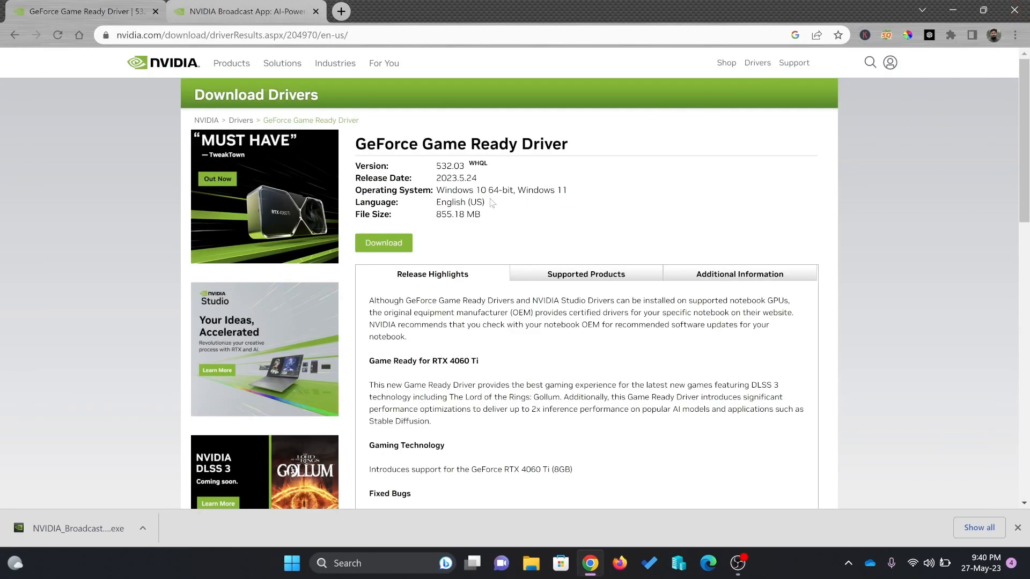
mouse_move(104, 568)
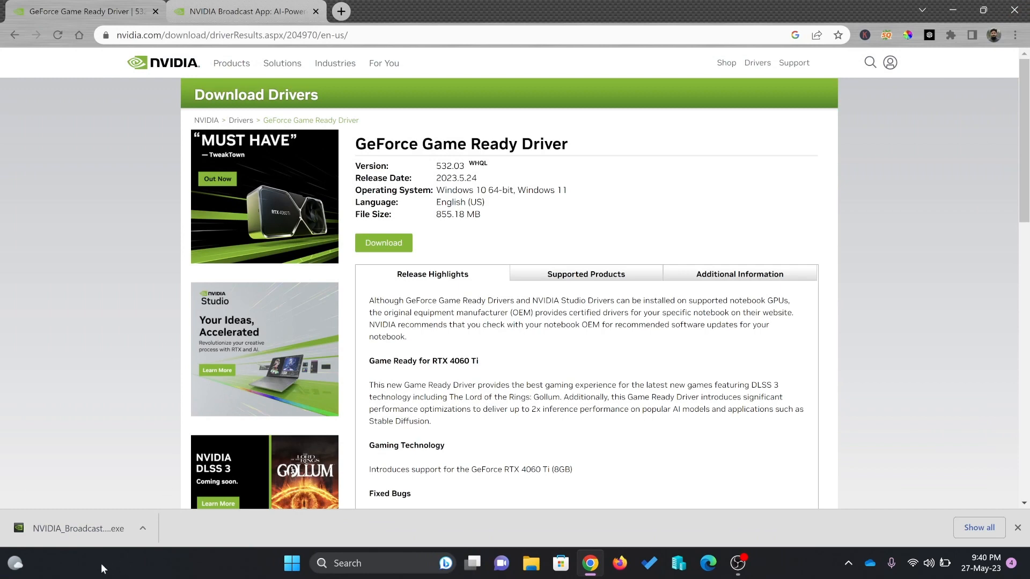
Return to the NVIDIA Broadcast page and run the downloaded installer
click(254, 12)
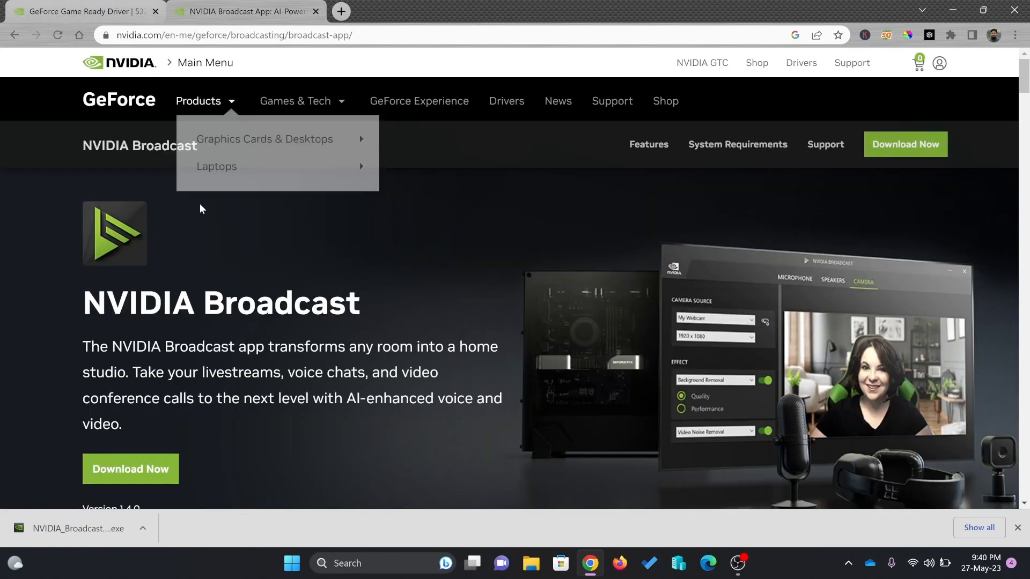
scroll(down, 3)
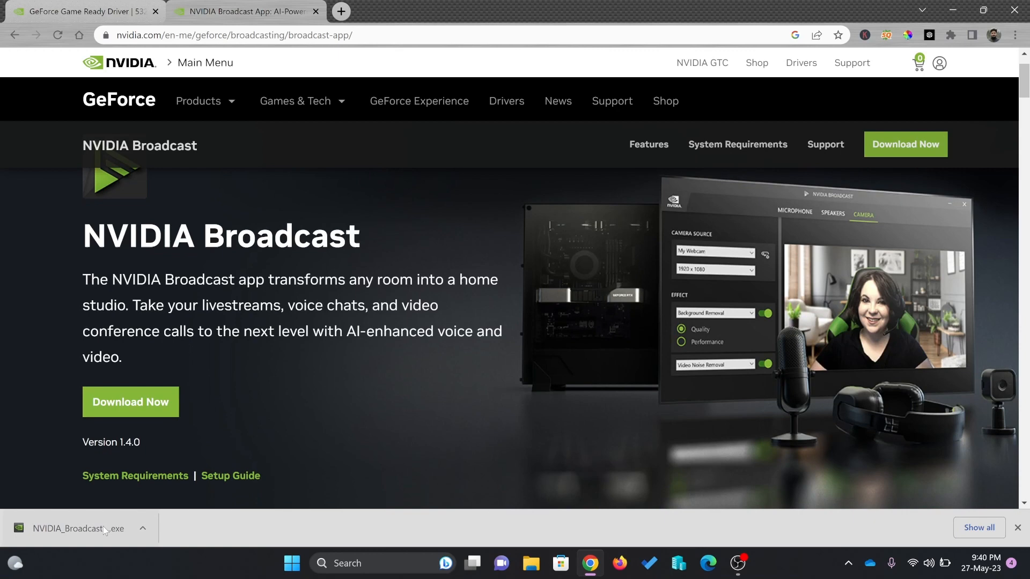
click(78, 528)
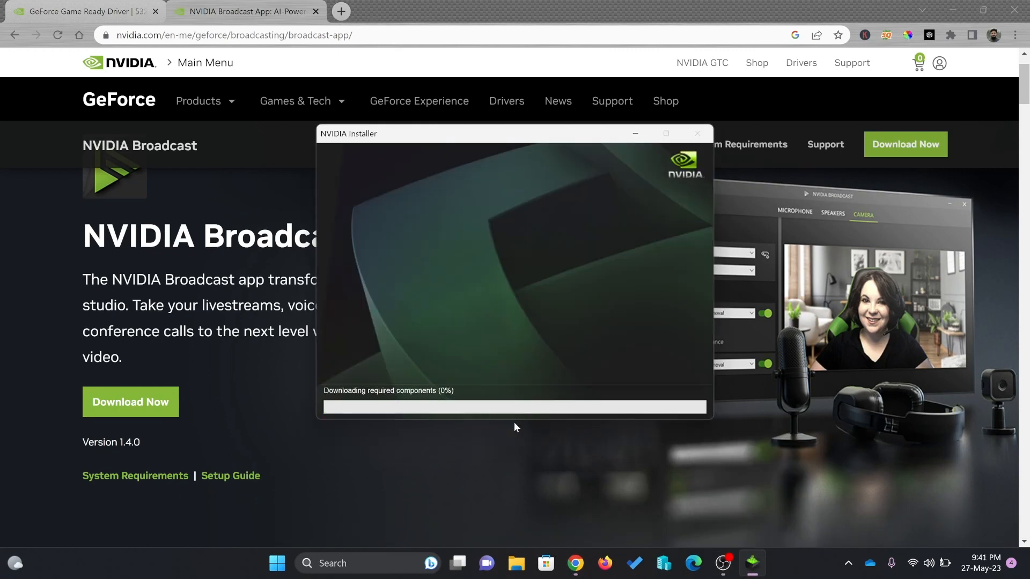
mouse_move(493, 434)
text(broadcas)
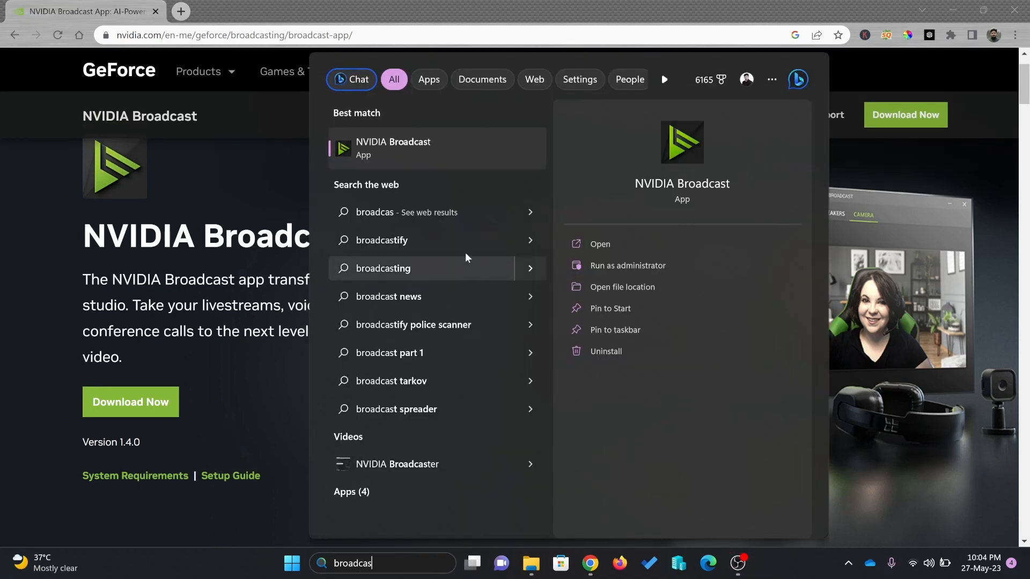
Launch the newly installed NVIDIA Broadcast app from the Start menu
click(599, 244)
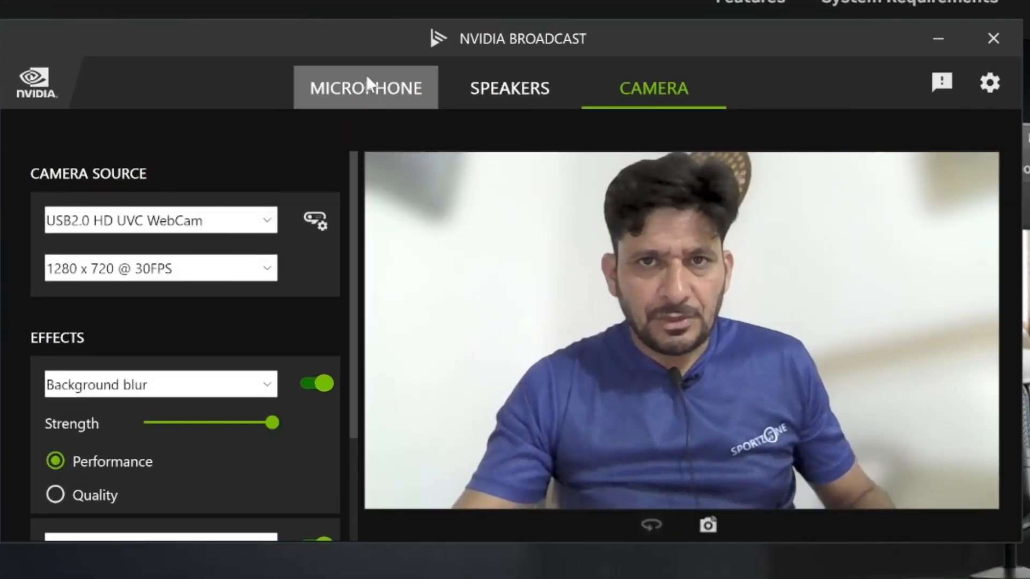
Show the Microphone settings with Room echo removal and Noise removal both on
click(366, 87)
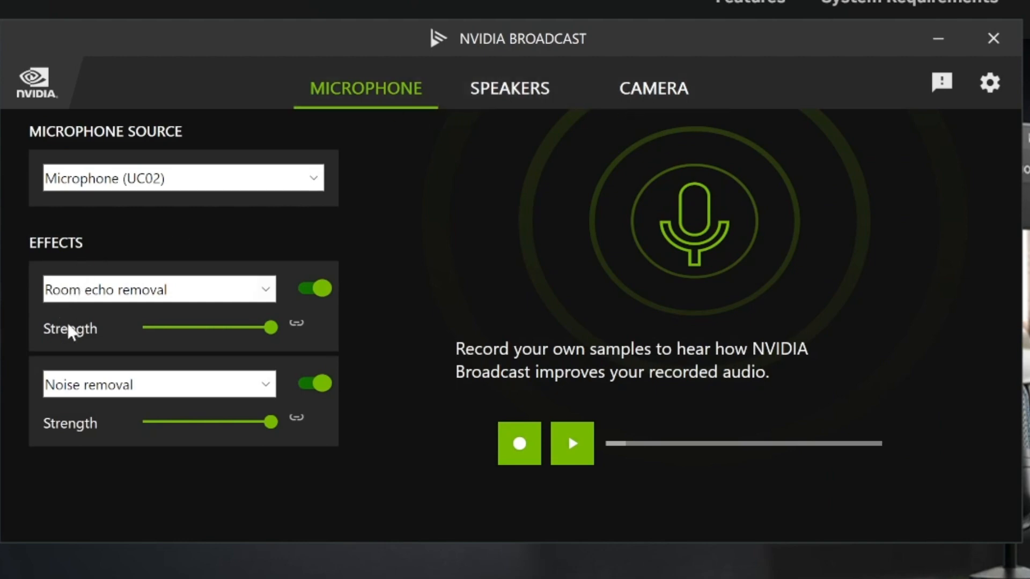
mouse_move(85, 416)
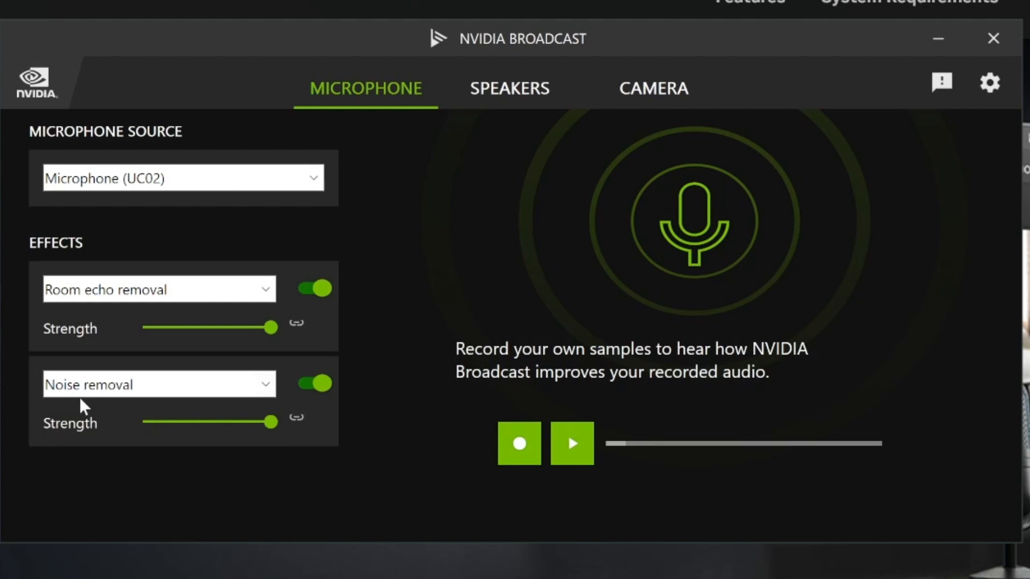
mouse_move(443, 230)
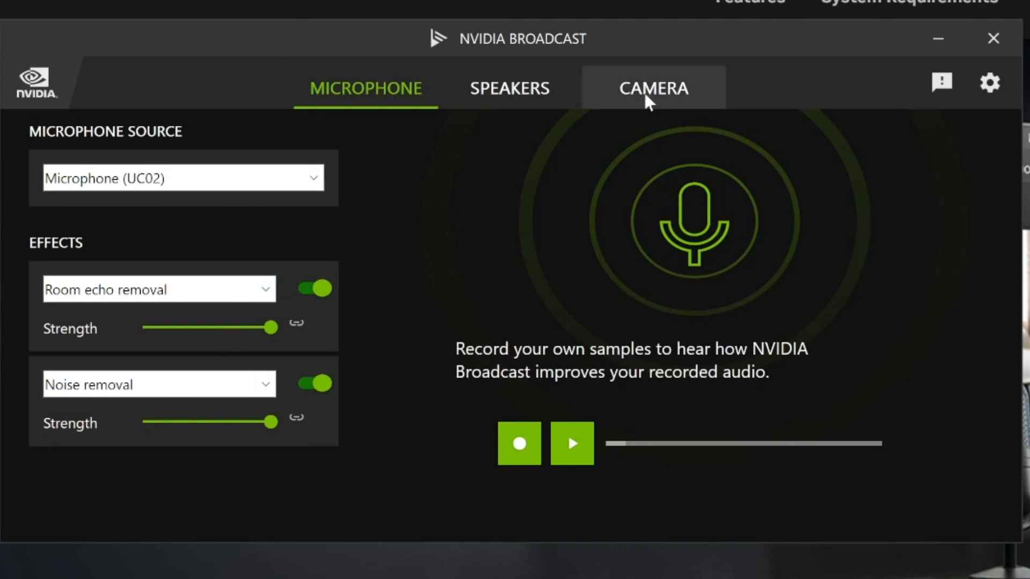
Enable the Eye contact (beta) camera effect alongside Background blur
click(656, 88)
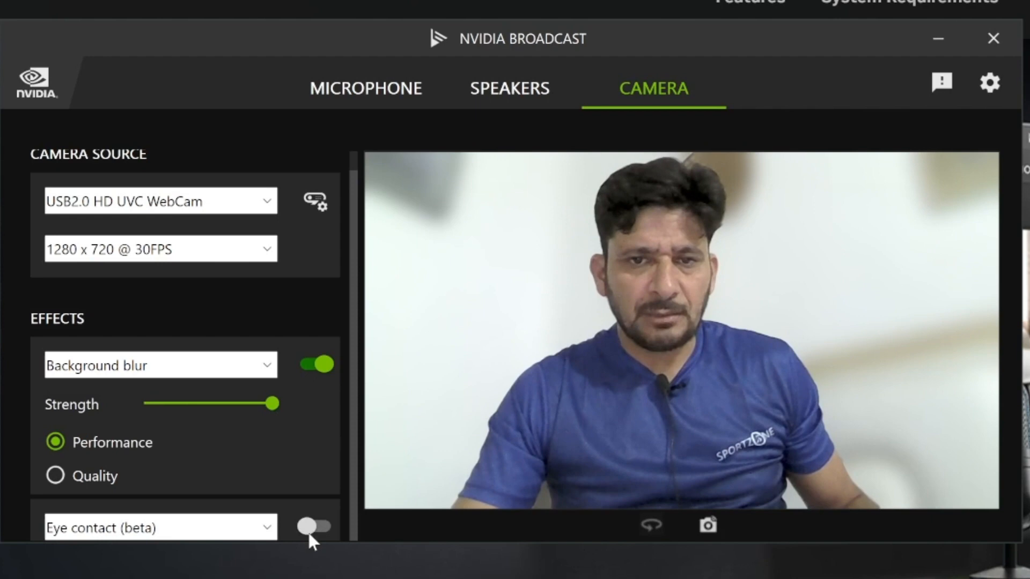
click(312, 527)
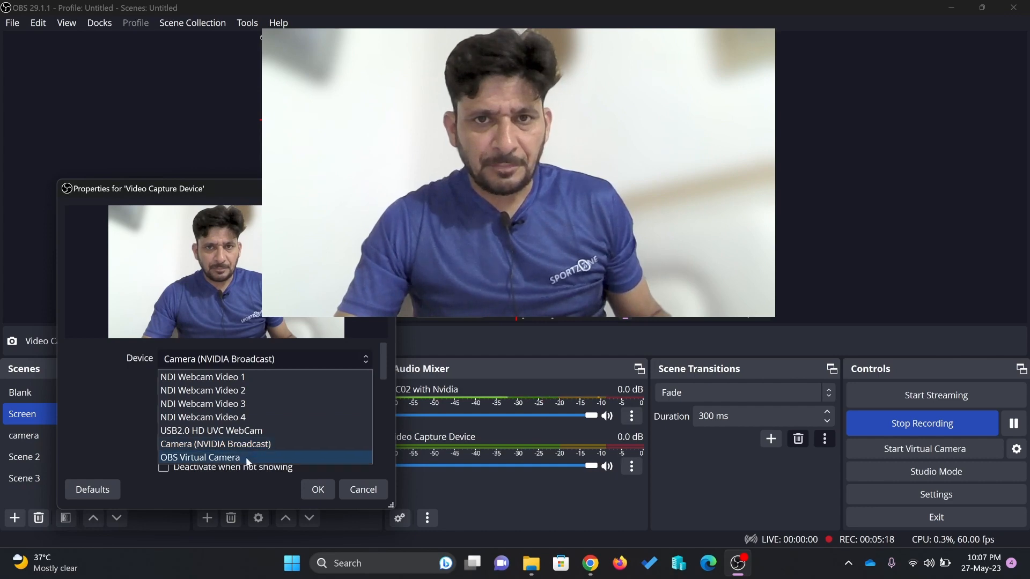
Switch the capture device to the plain webcam, then back to Camera (NVIDIA Broadcast)
click(211, 430)
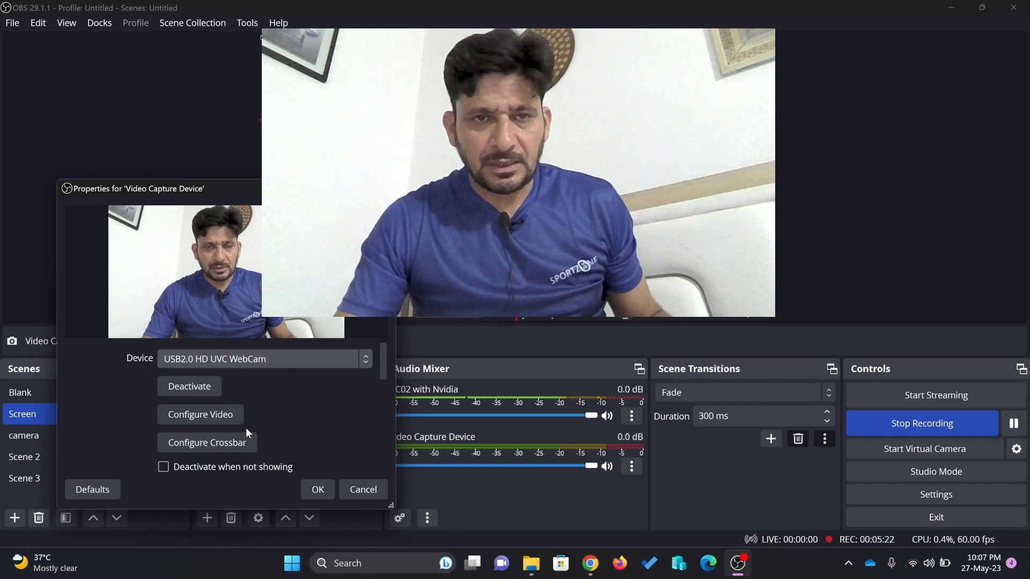
mouse_move(260, 432)
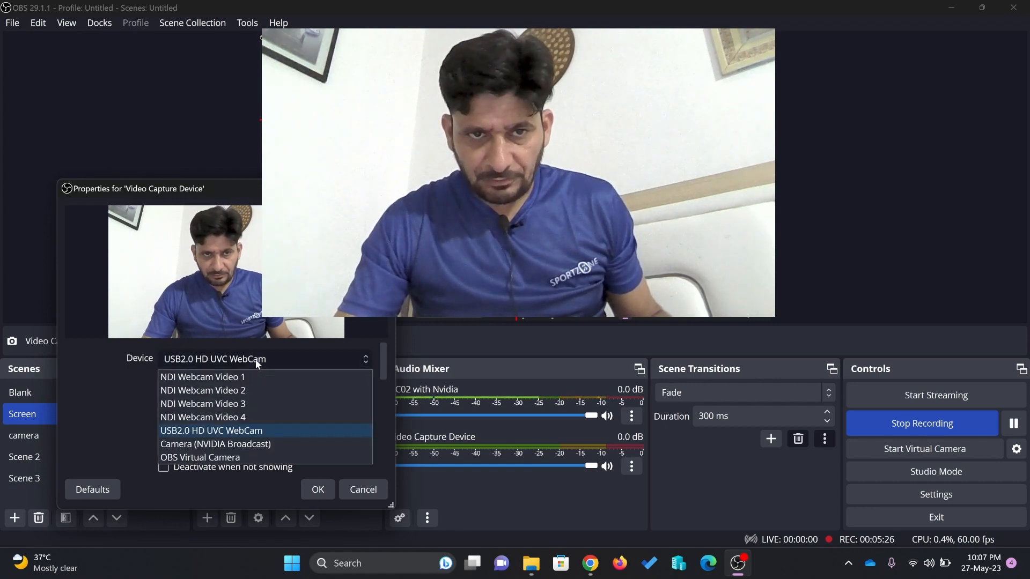
click(215, 444)
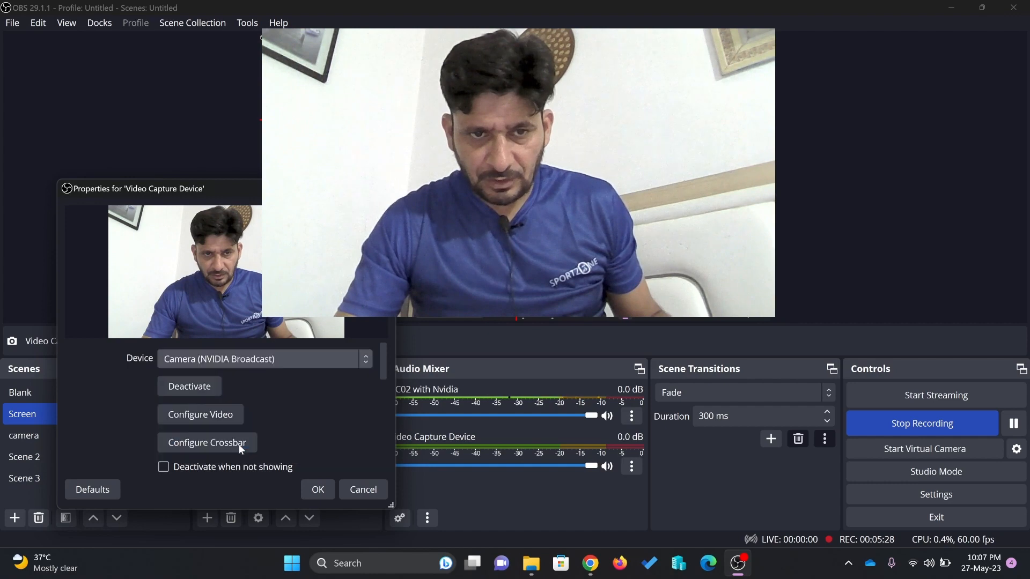